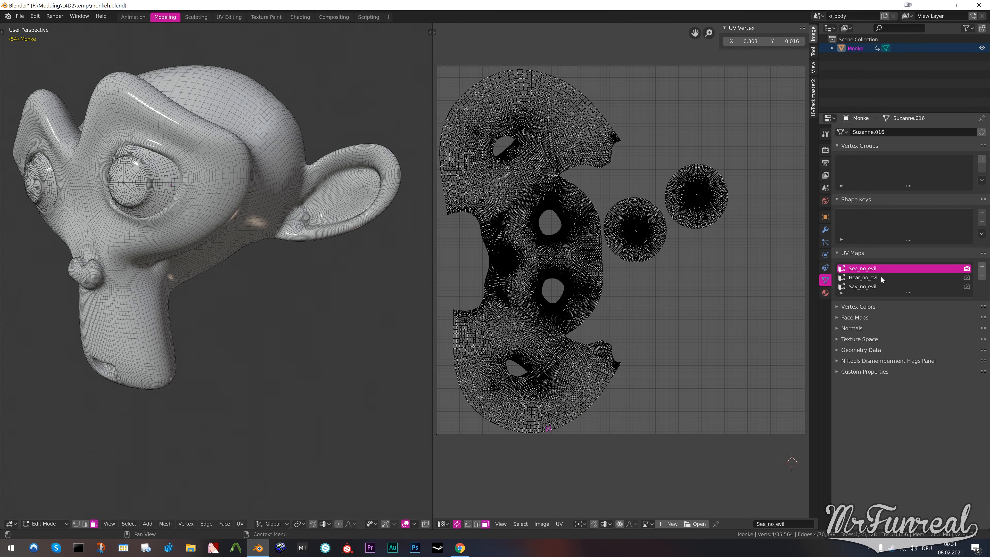
# Separate the See_no_evil face geometry into a new object, Monke.001, after comparing the other UV layouts
pyautogui.click(862, 286)
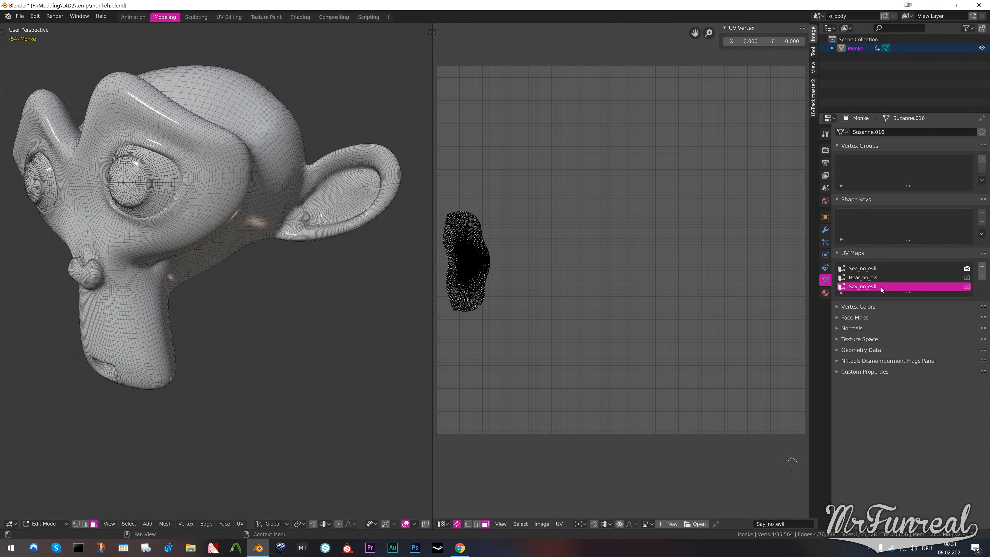
pyautogui.click(883, 268)
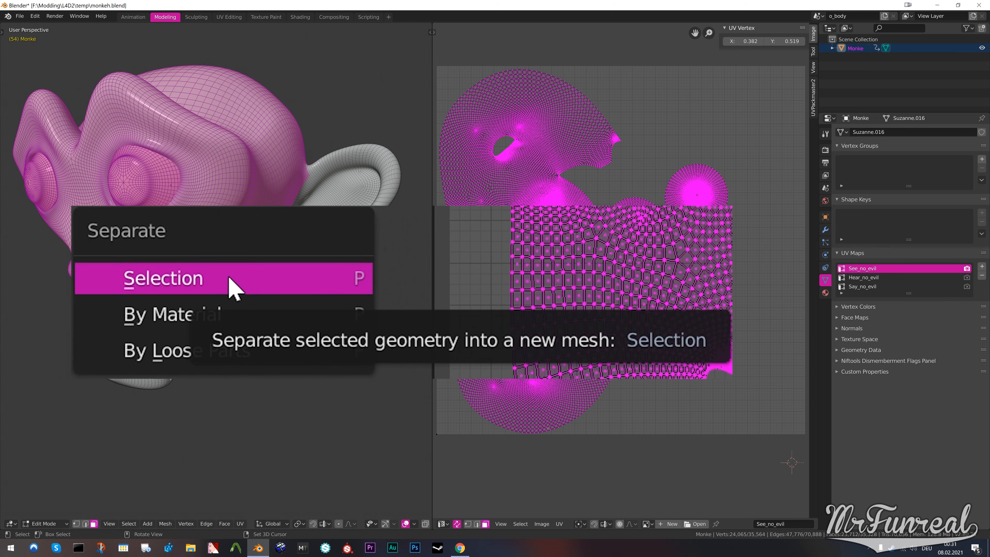
pyautogui.click(163, 278)
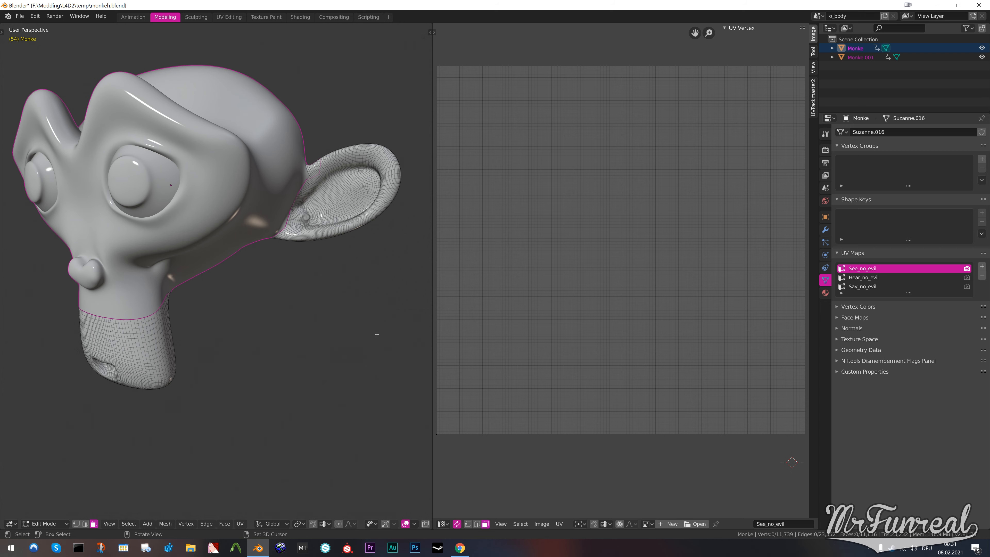
pyautogui.moveTo(674, 306)
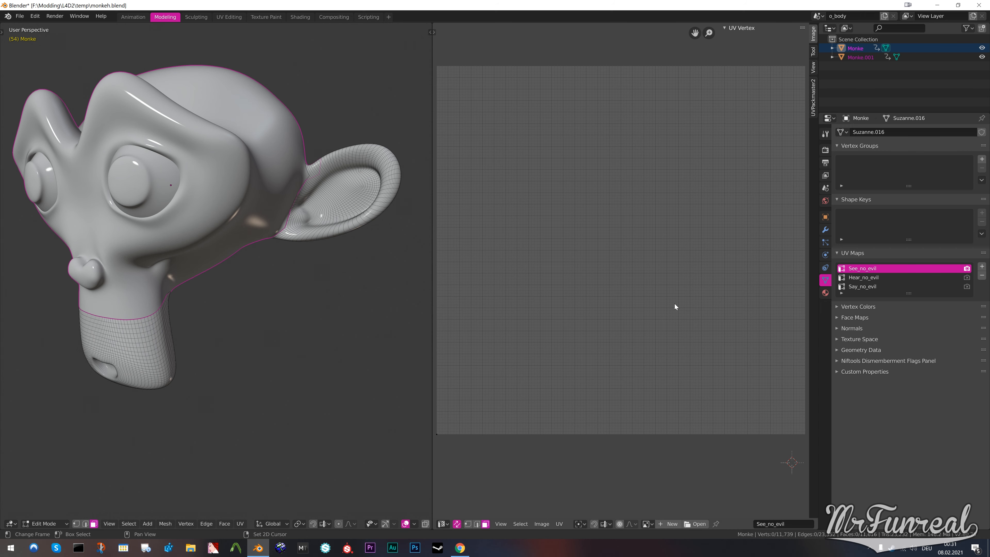
# Separate the Hear_no_evil ear geometry into Monke.002, then make See_no_evil the active UV map
pyautogui.click(863, 277)
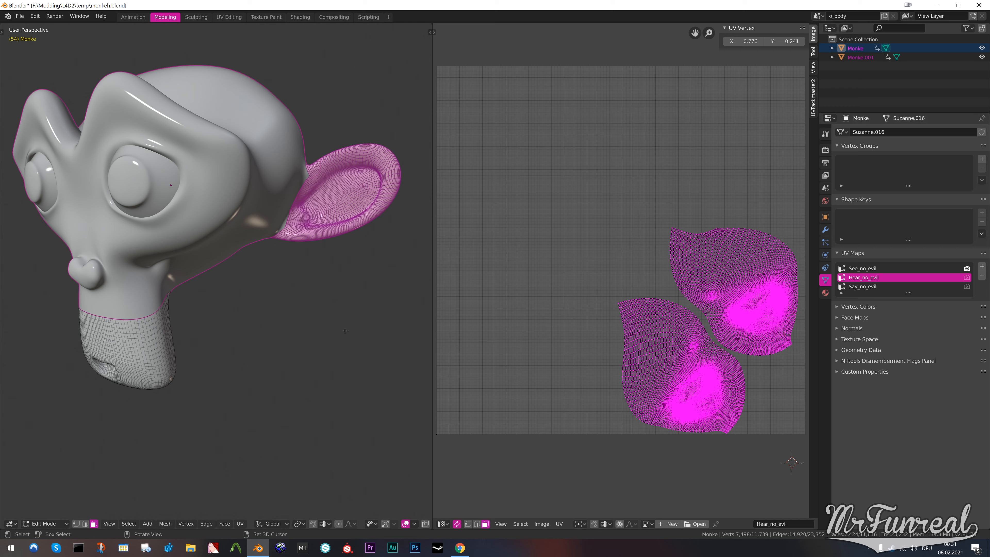
pyautogui.click(863, 286)
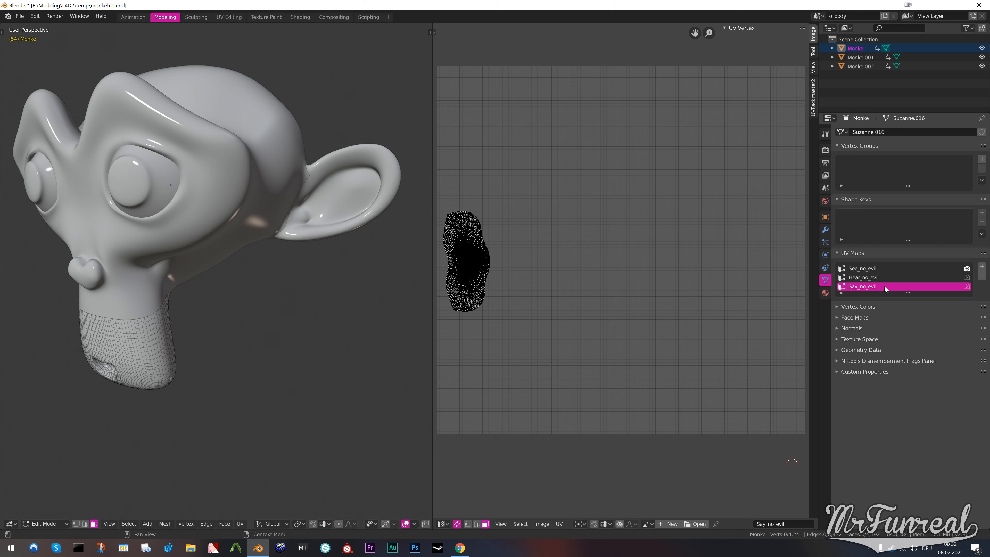
pyautogui.click(861, 267)
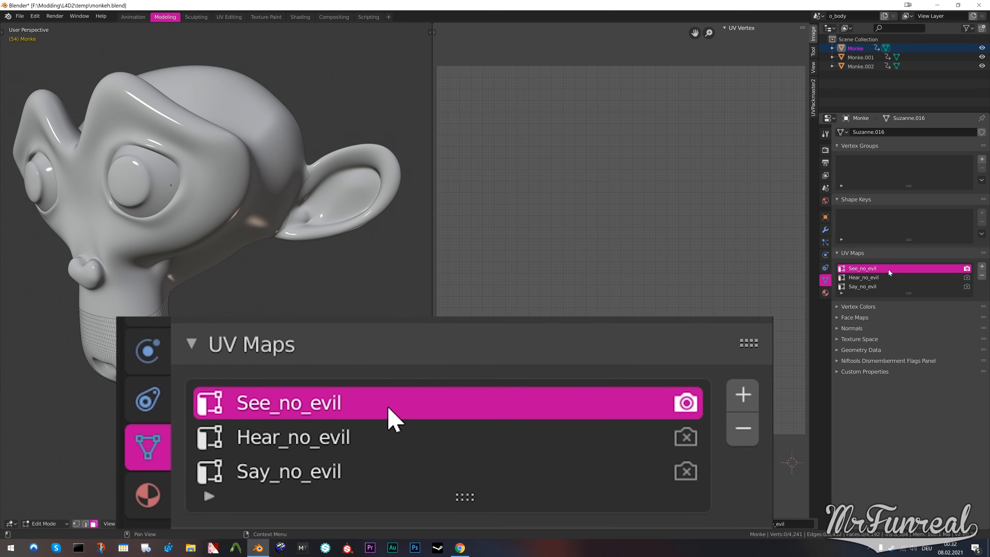
# Rename the UV map to 'monkeh' so the joined pieces share a single layout
pyautogui.click(288, 470)
pyautogui.write('monk')
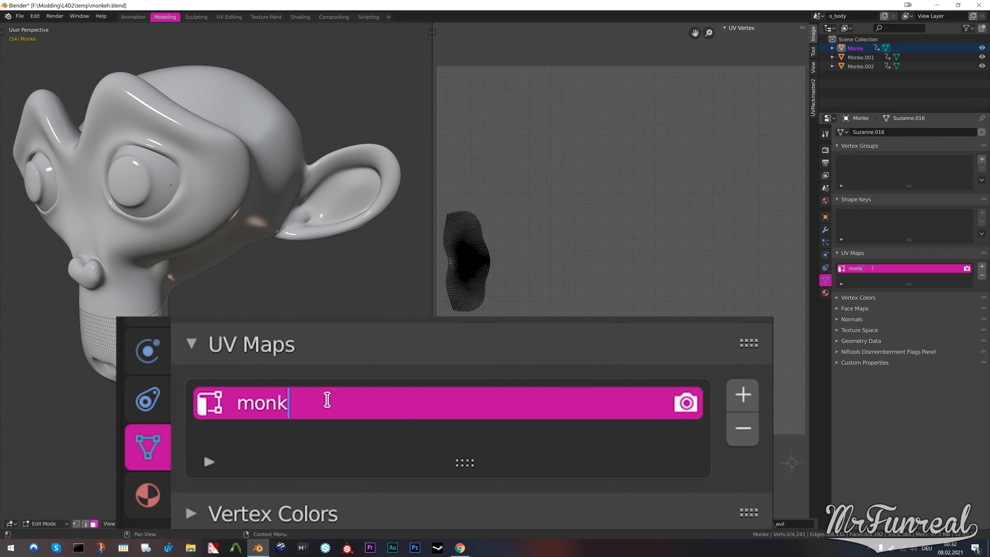
pyautogui.write('eh')
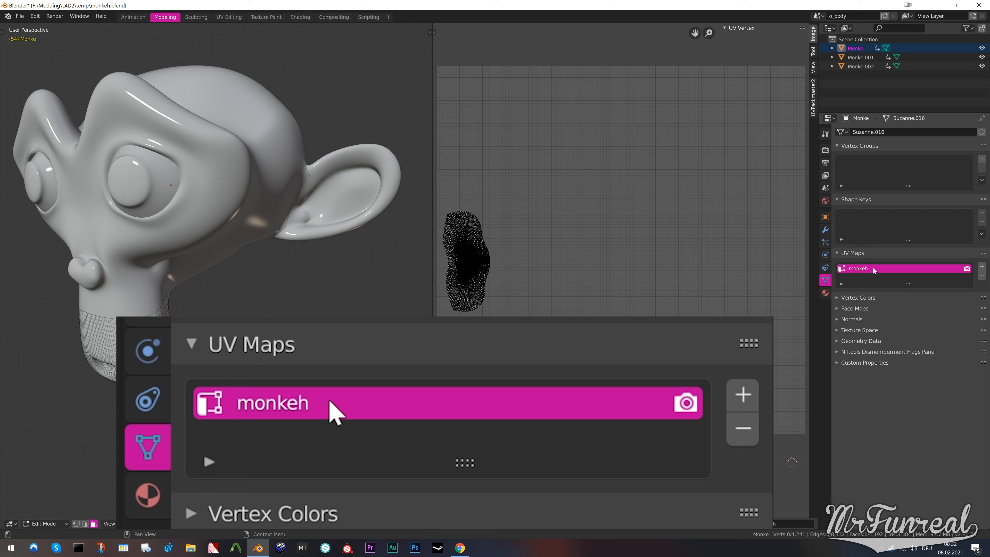
pyautogui.click(860, 67)
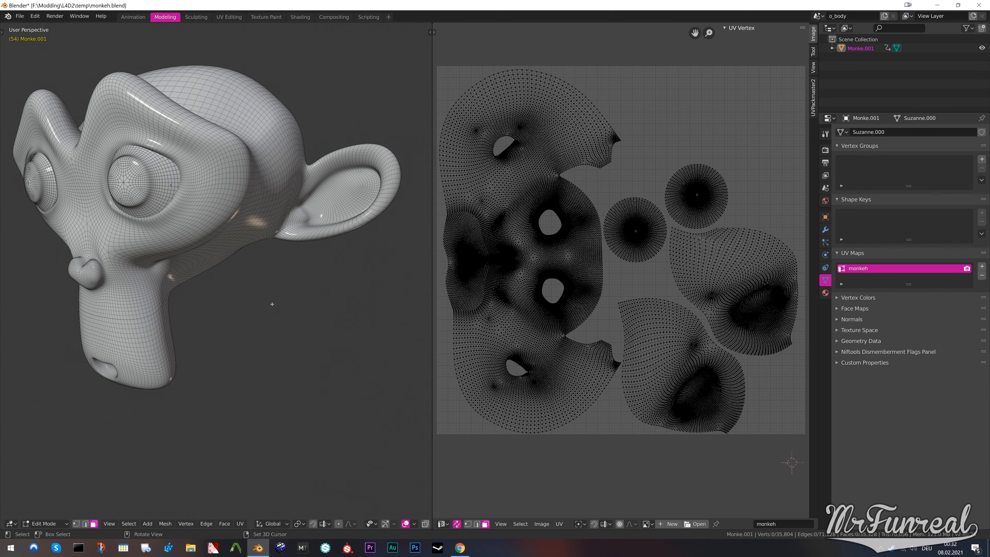
pyautogui.press('Tab')
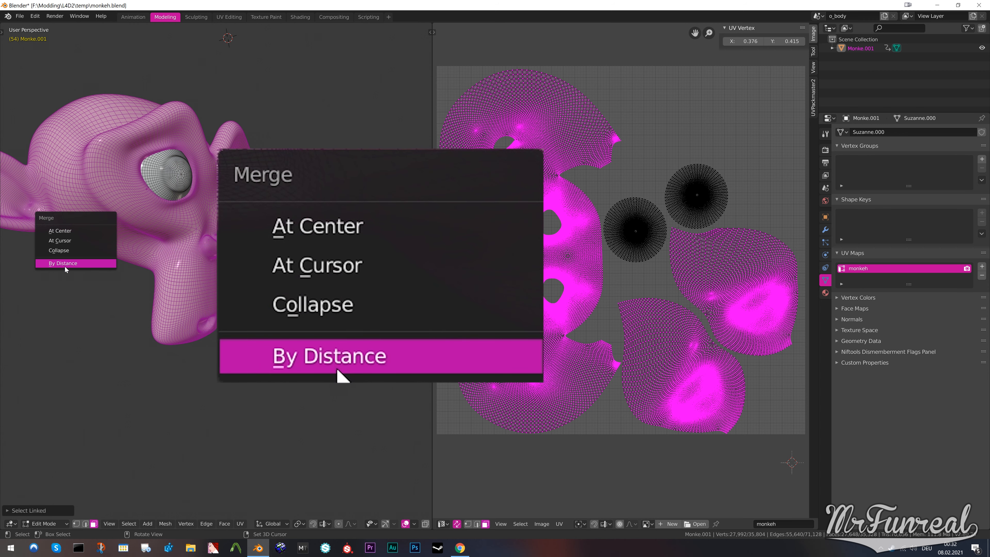
# Merge the head's vertices by distance, welding the seams and removing 240 duplicates
pyautogui.click(328, 355)
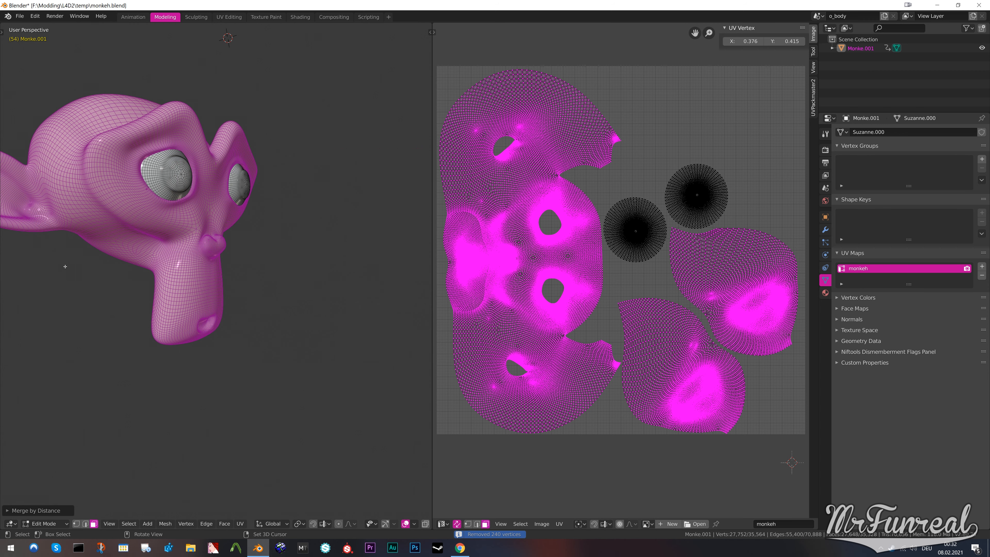